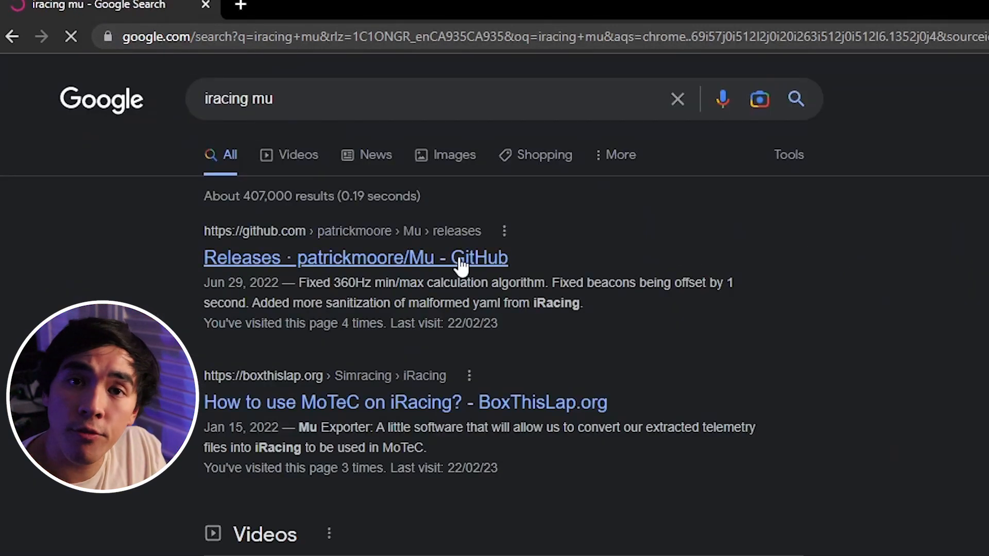
- From patrickmoore/Mu releases, download and run MuInstaller.exe and accept the license
click(355, 258)
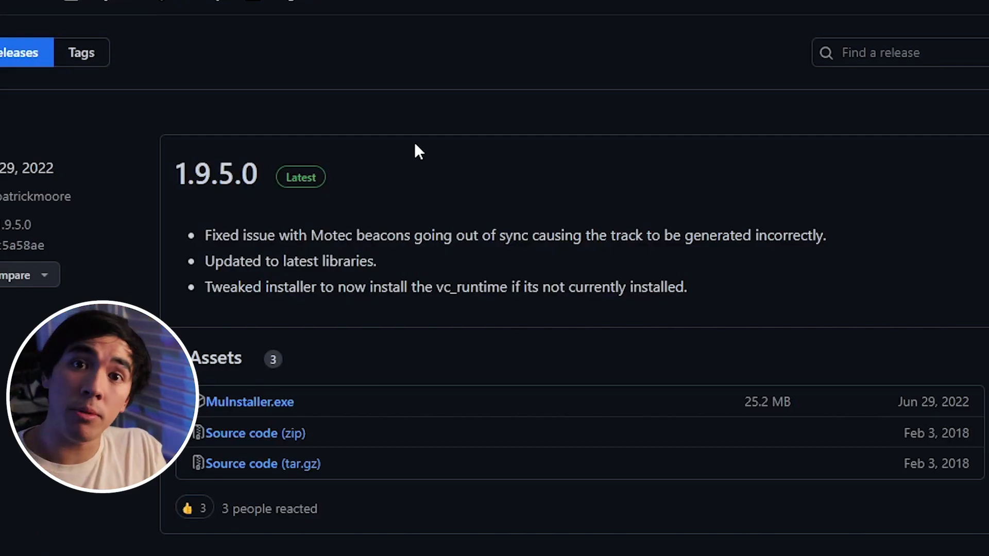
click(247, 402)
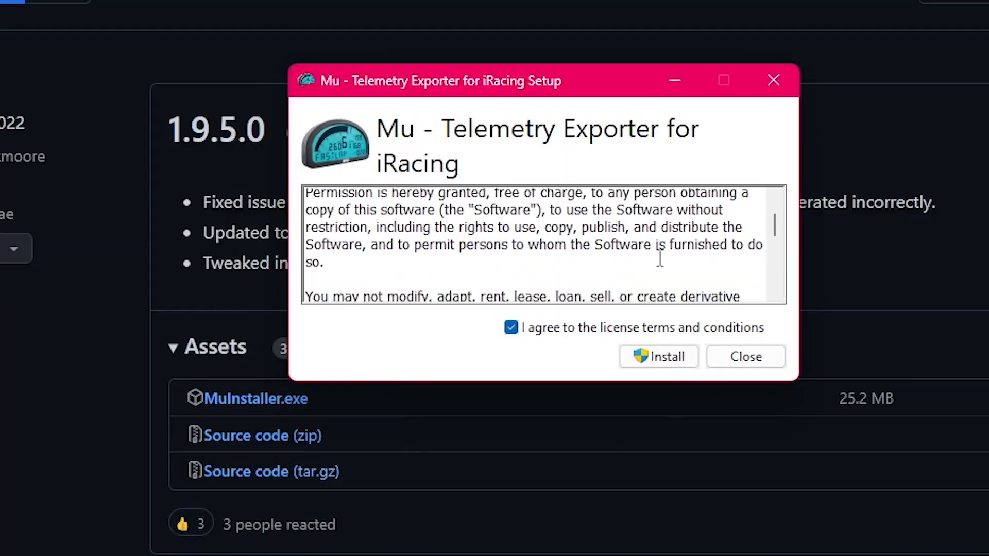
- Install the Mu telemetry exporter so it starts monitoring the telemetry folder
click(658, 357)
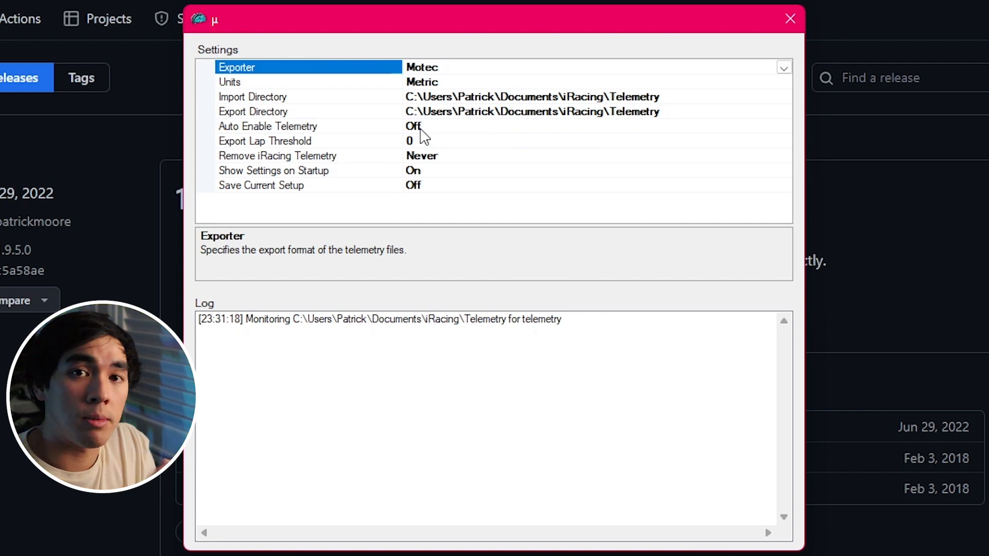
- Switch the Auto Enable Telemetry setting to On in Mu's settings
click(267, 126)
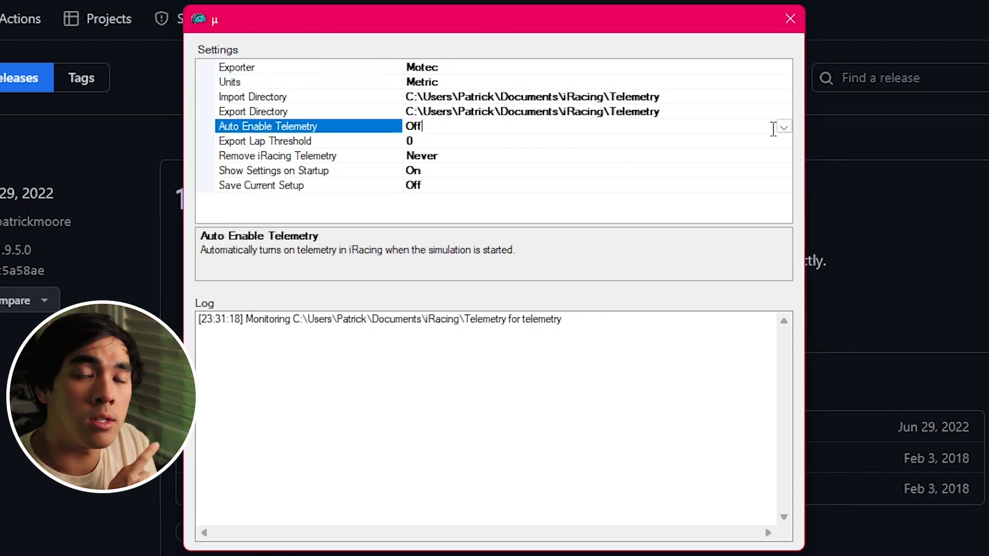
click(784, 126)
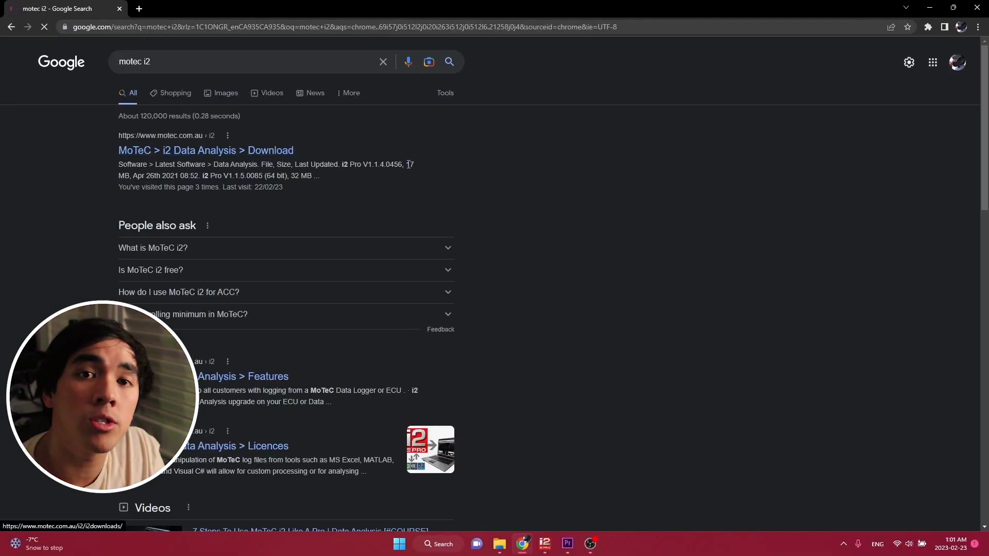
- From the MoTeC i2 download page, start downloading a current i2 installer under Latest Software
click(205, 150)
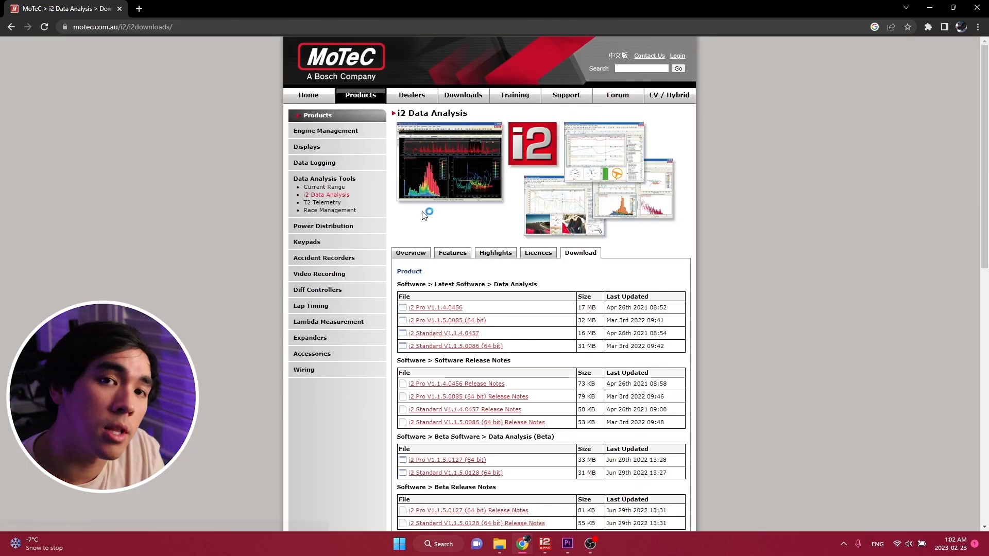
scroll(down, 3)
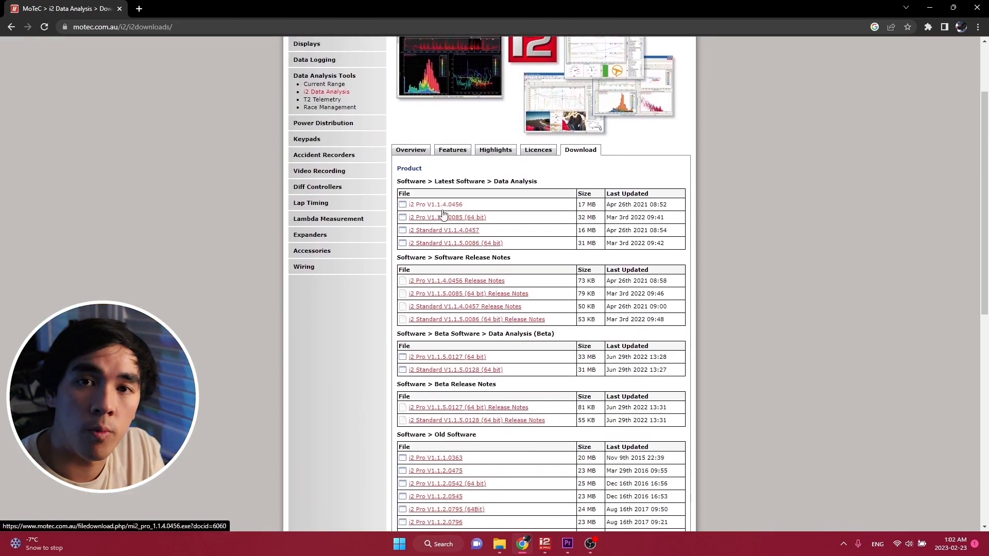
click(447, 217)
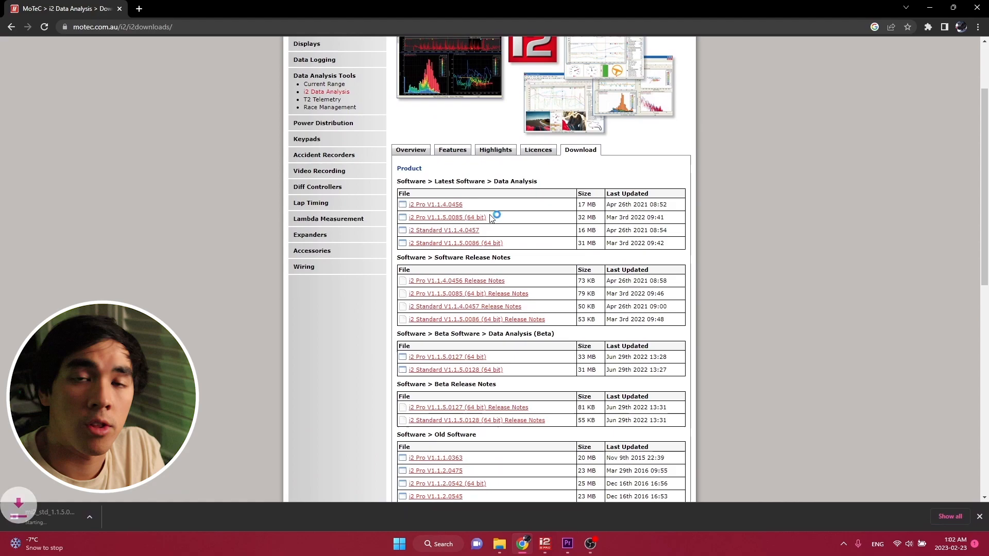